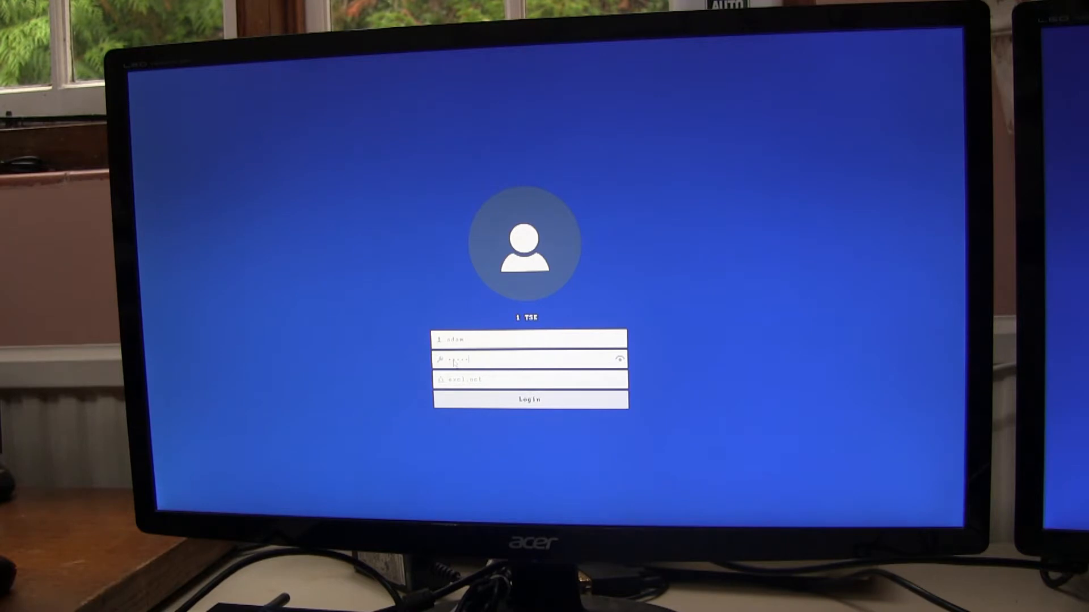
- Attempt logon twice with the expired password, dismissing each 'password must be changed' error
click(529, 400)
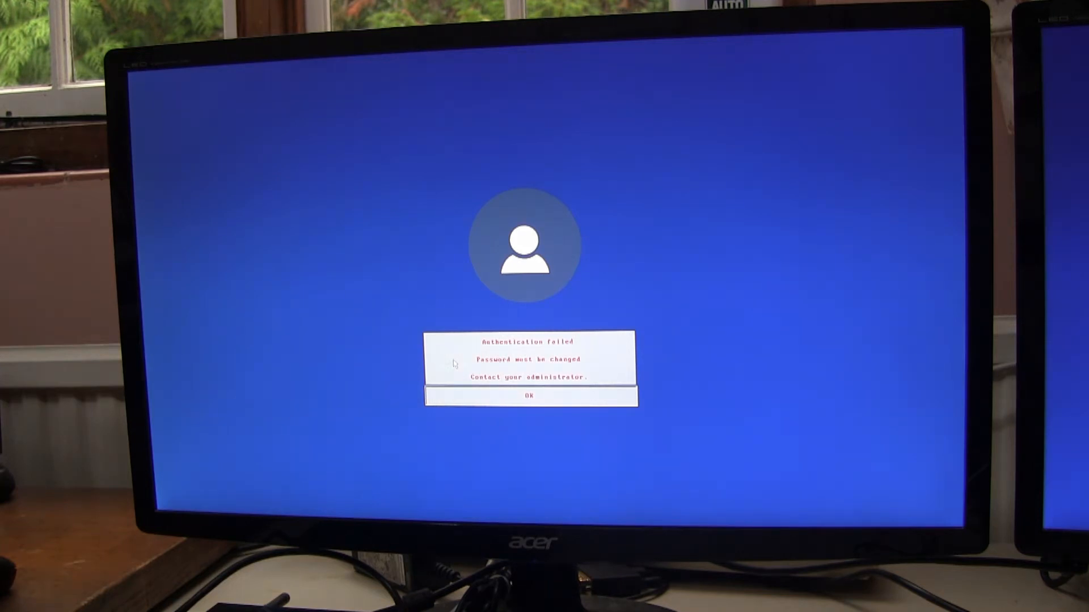
click(529, 396)
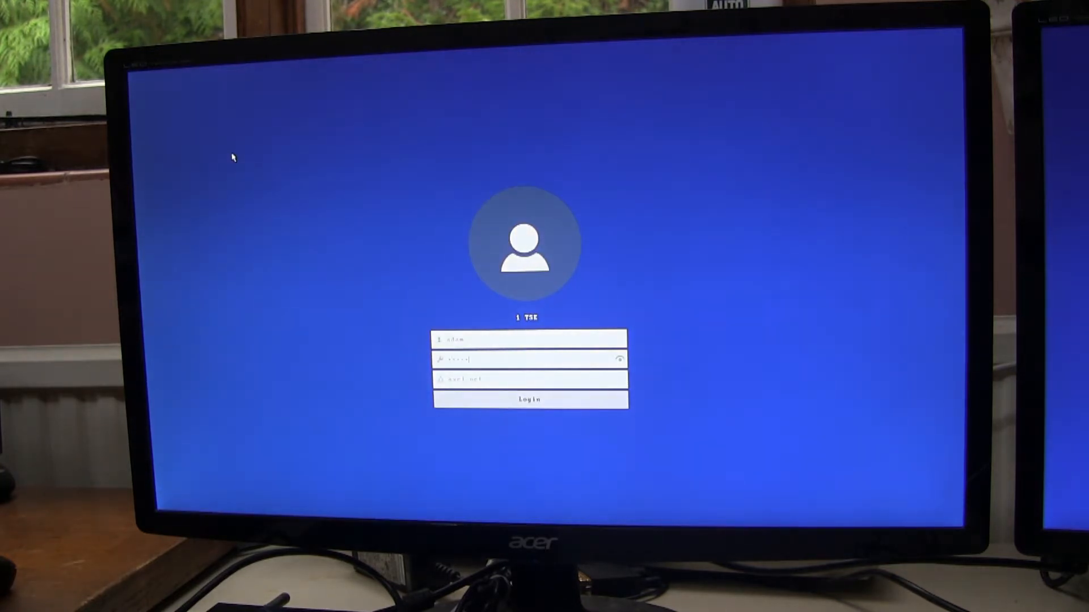
click(529, 399)
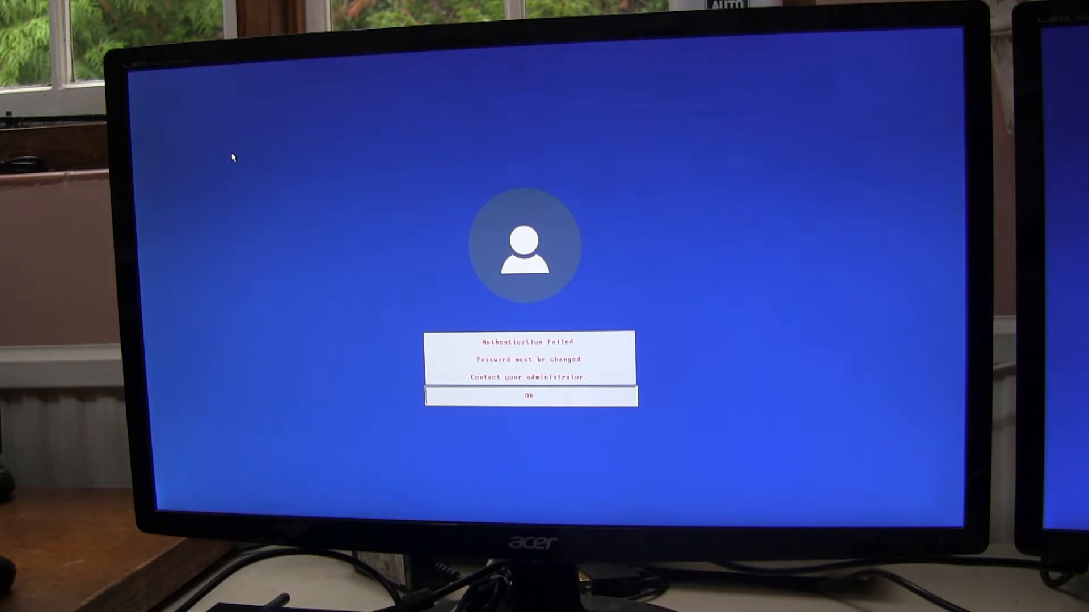
click(529, 395)
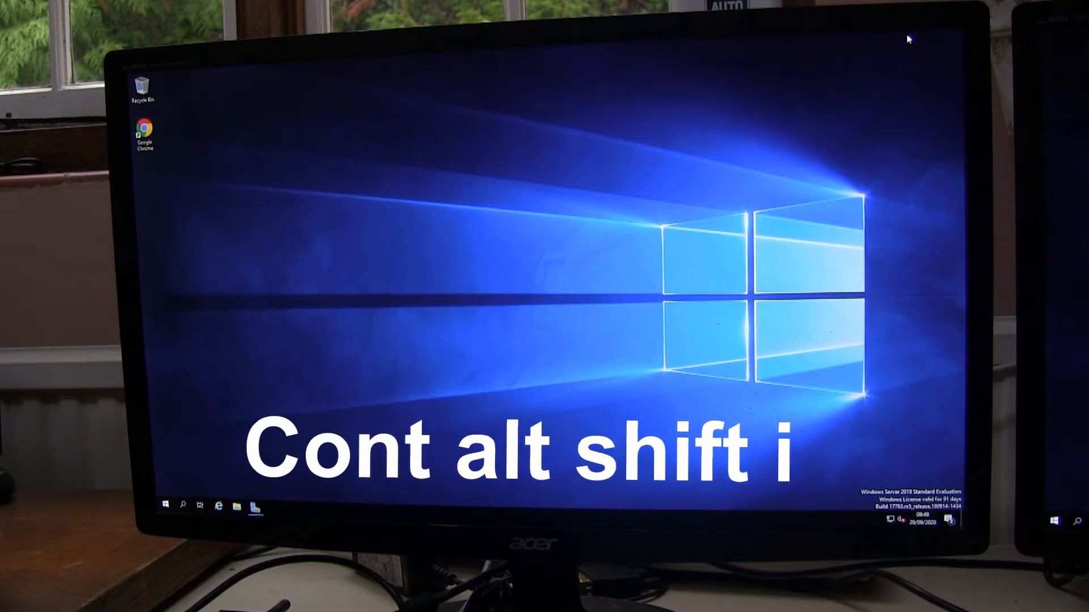
key(ctrl+alt+shift+i)
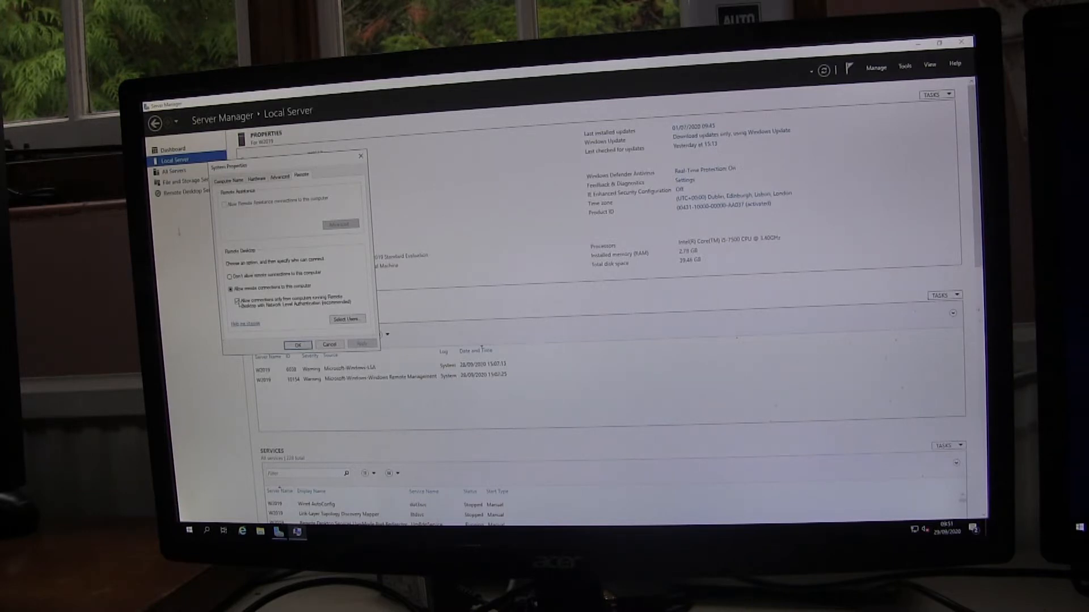
- Untick 'Allow connections only from computers running Remote Desktop with NLA', apply and close
click(229, 299)
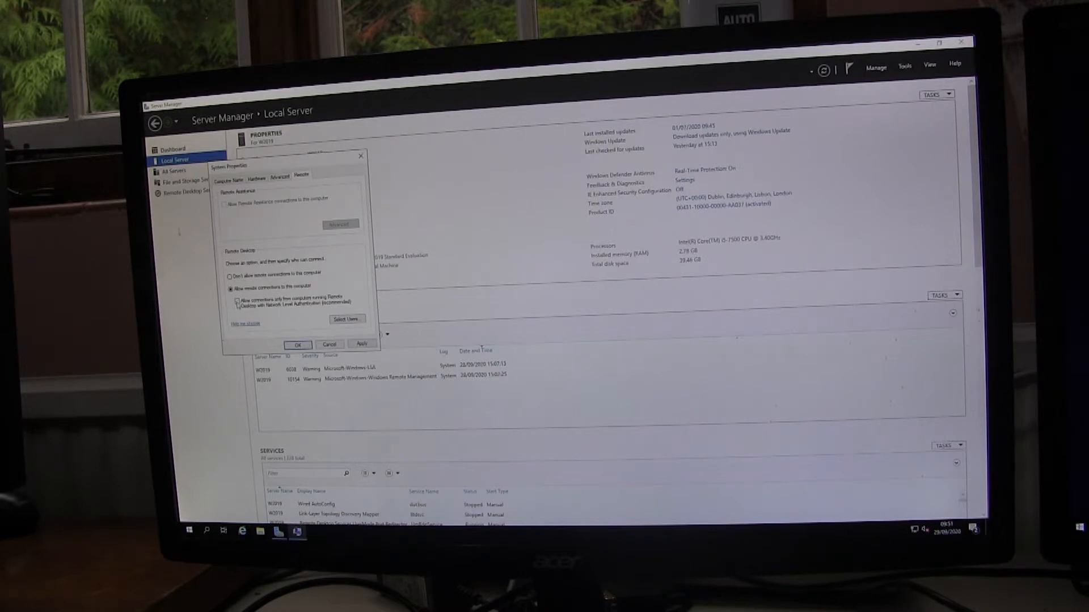
click(237, 300)
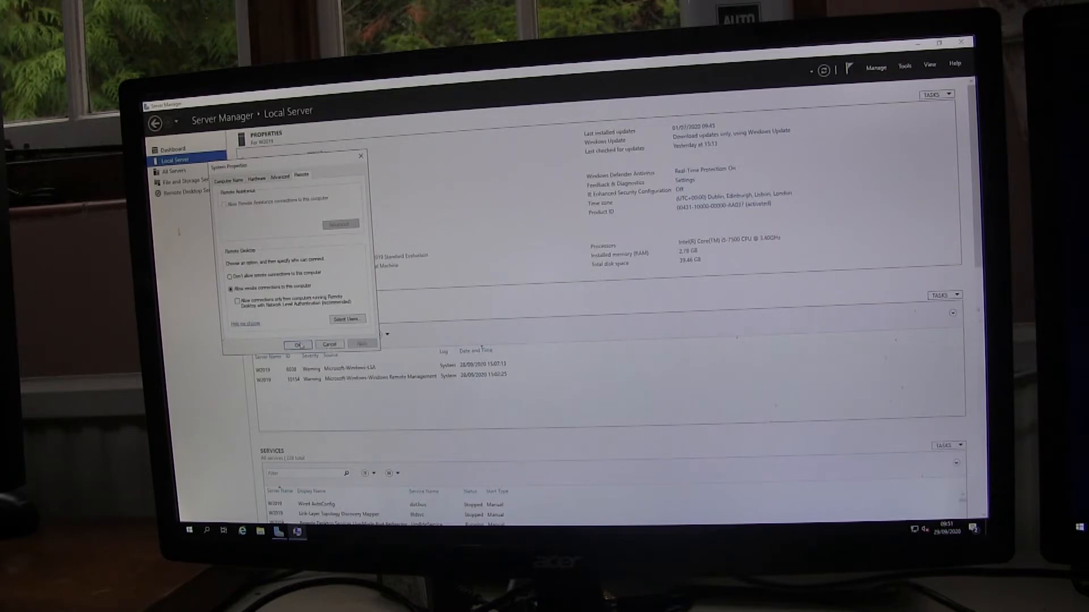
click(299, 344)
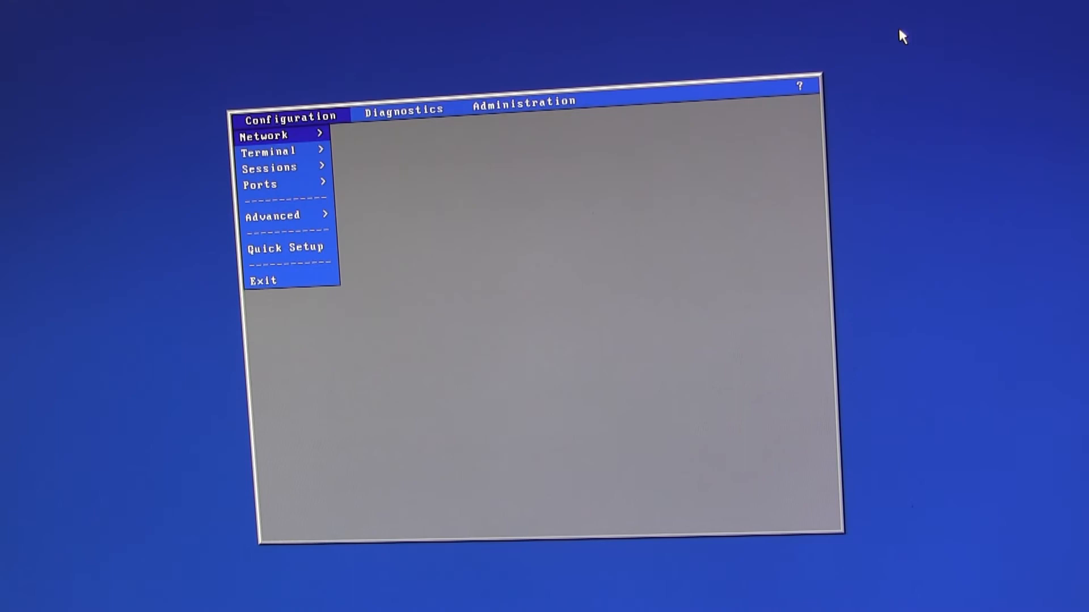
- Set session 1's Minimum Security Level in Additional Parameters to a non-NLA option
click(268, 167)
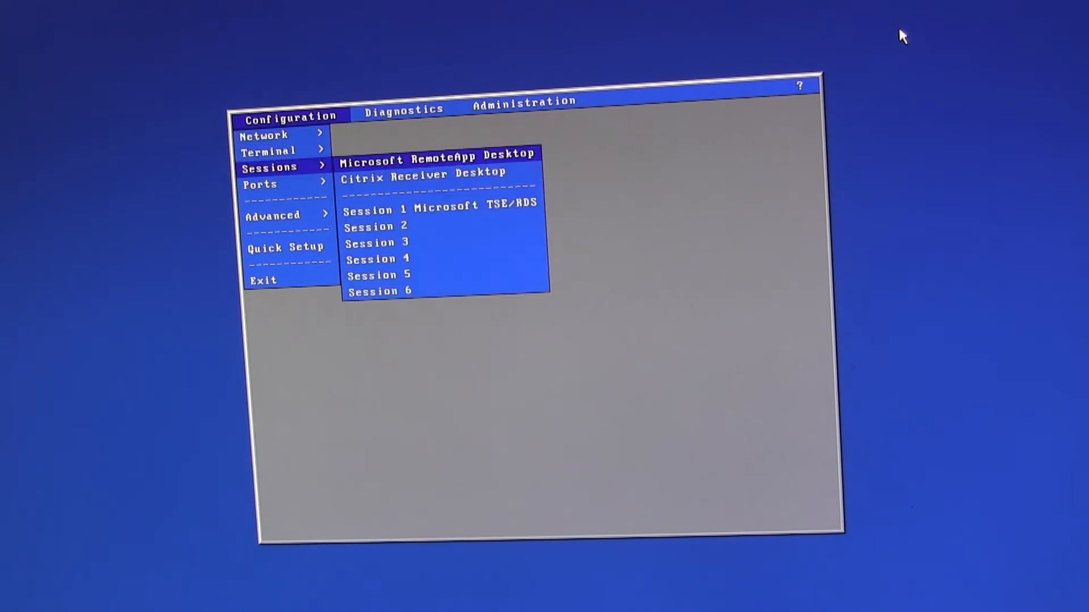
click(442, 208)
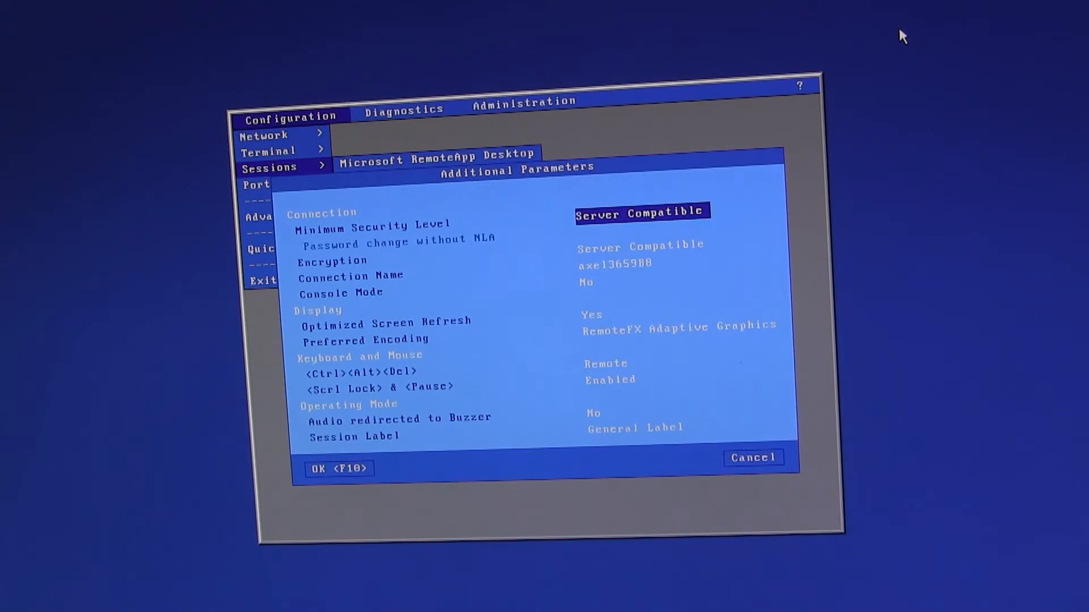
click(639, 211)
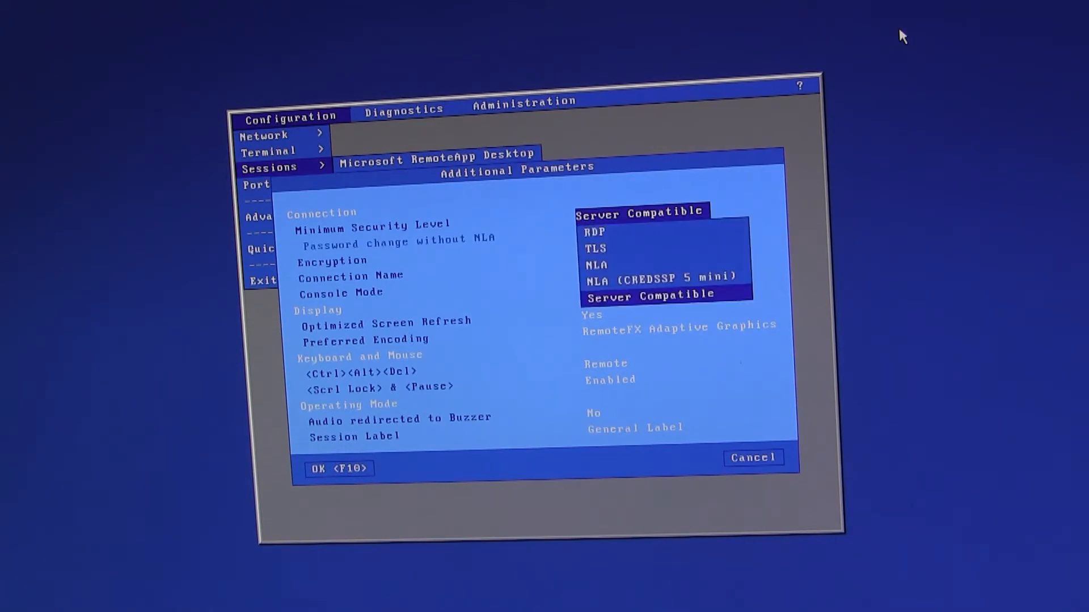
click(662, 278)
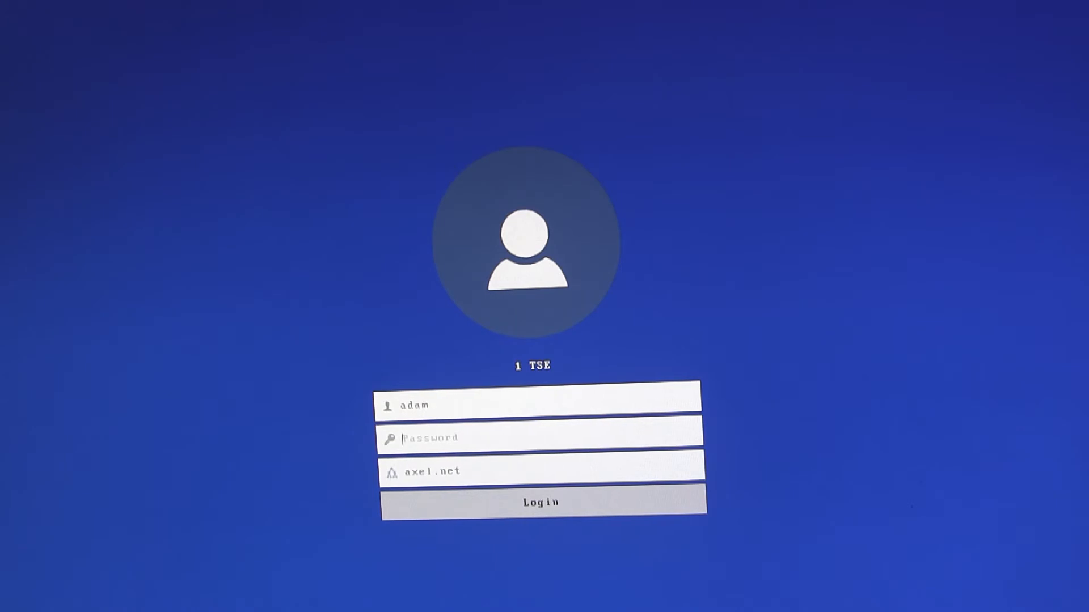
- Enter the expired domain password on the TSE logon screen
text(password)
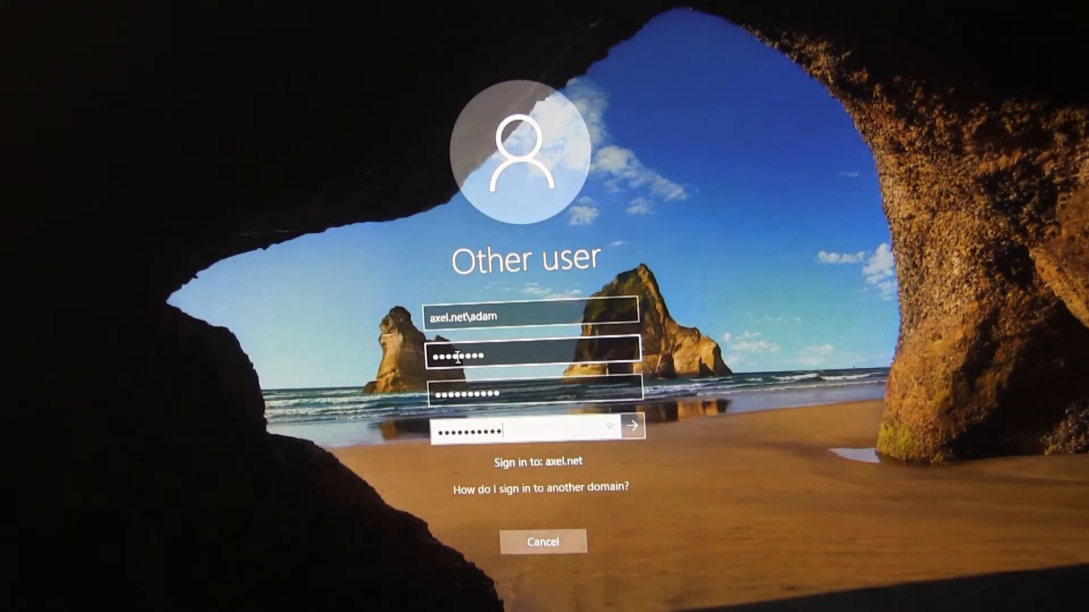
- Submit the old and new passwords on the Windows password-change screen
click(631, 425)
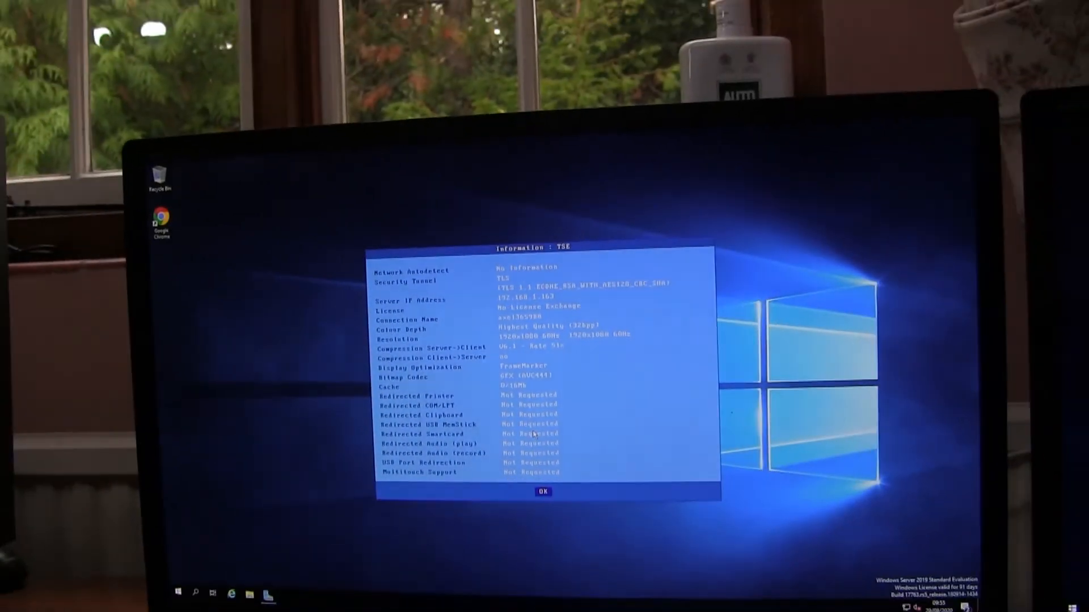
- Launch the 1 TSE session and log on with the new password
click(542, 492)
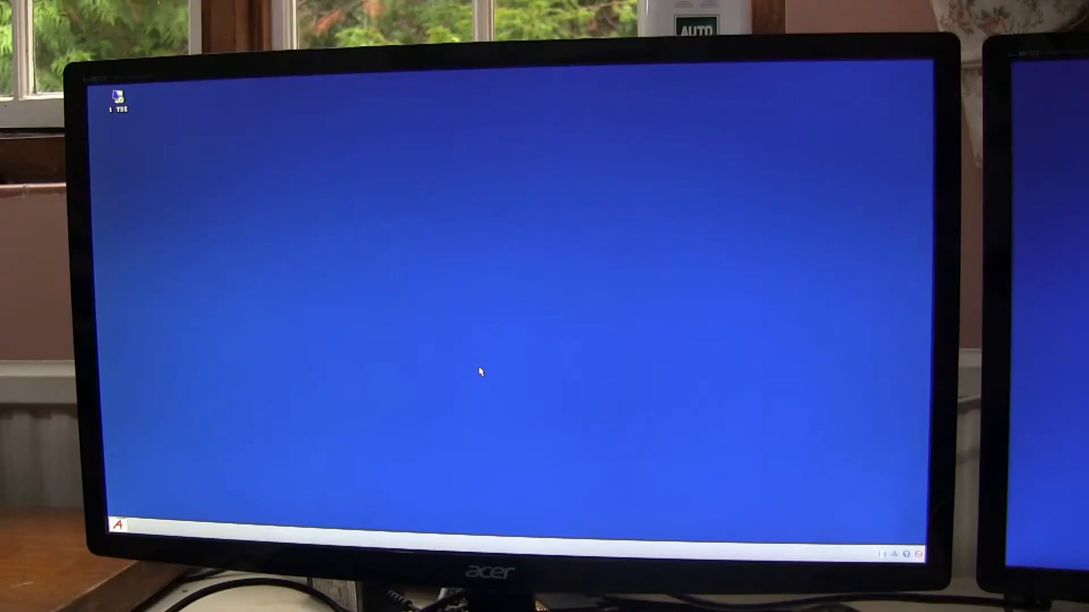
mouse_move(155, 169)
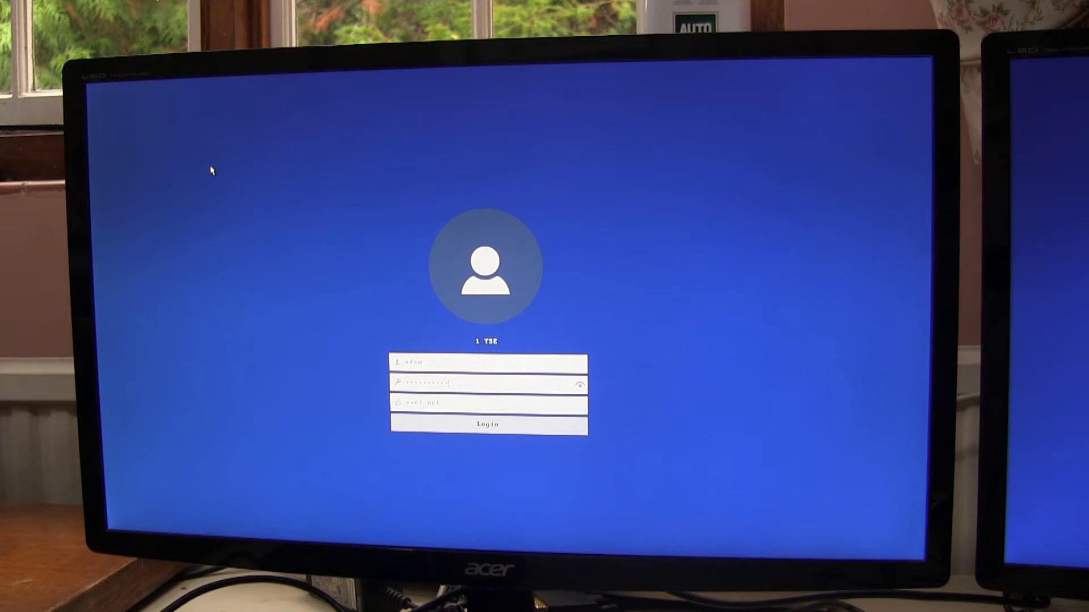
click(488, 424)
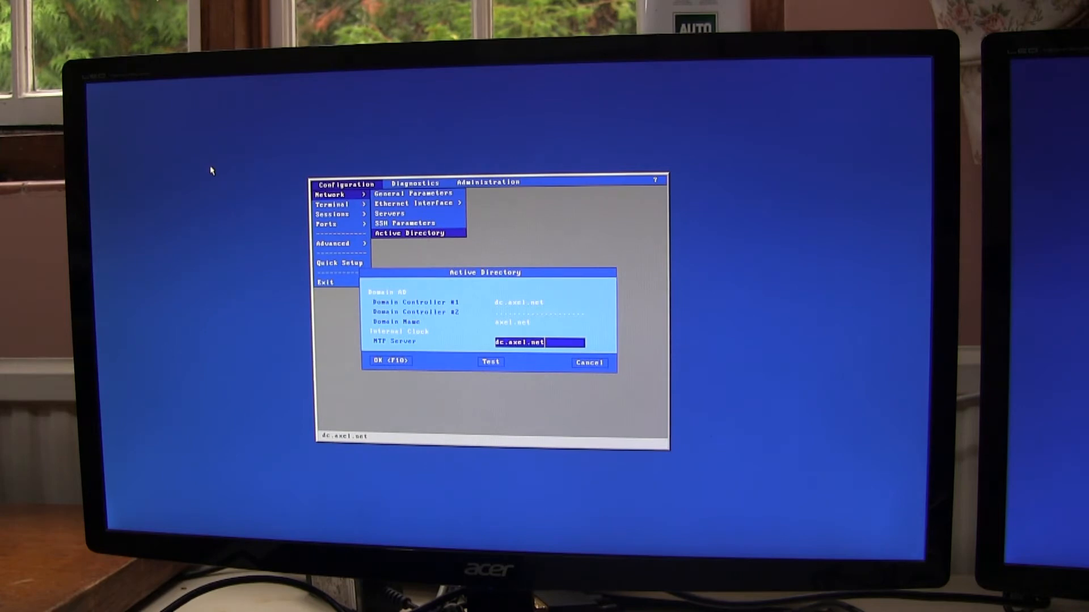
- Test the Active Directory NTP server, which returns Tuesday 29 September 2020 09:50
click(490, 361)
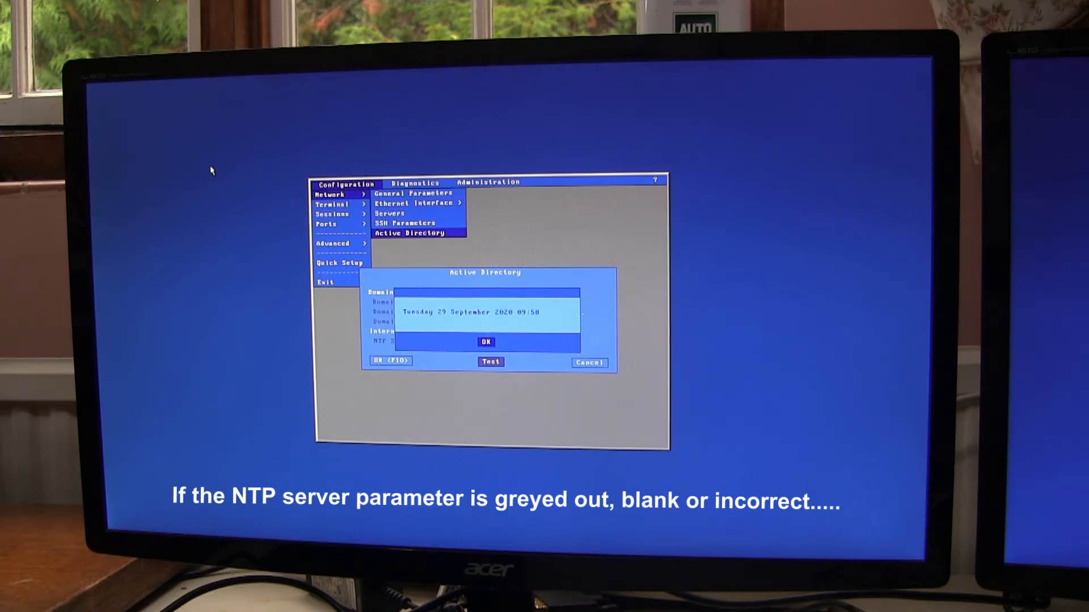
- Dismiss the test result and reopen the Network > Active Directory settings
click(486, 342)
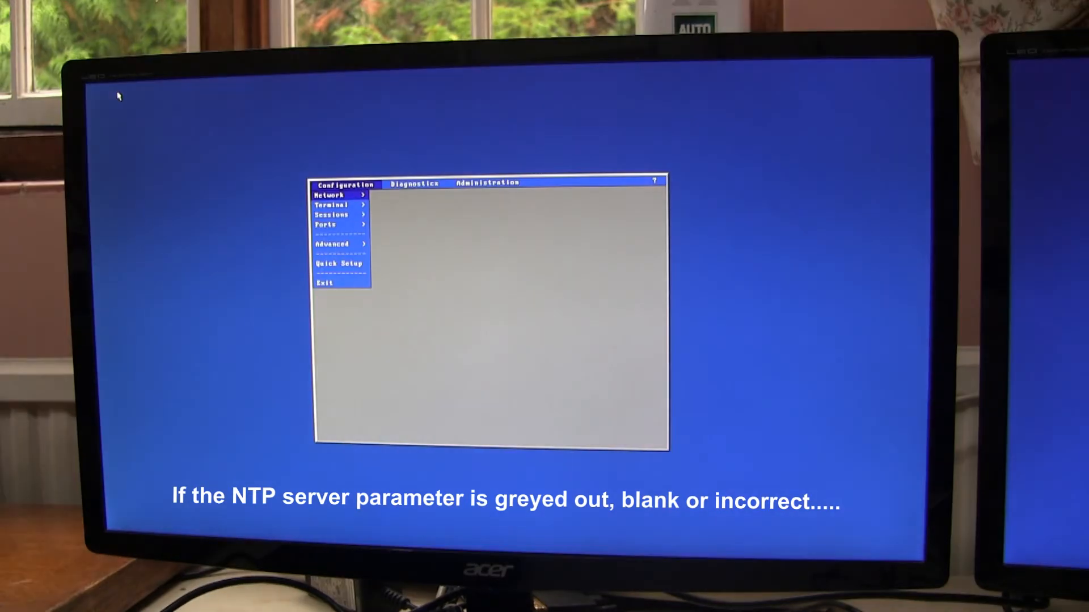
click(330, 195)
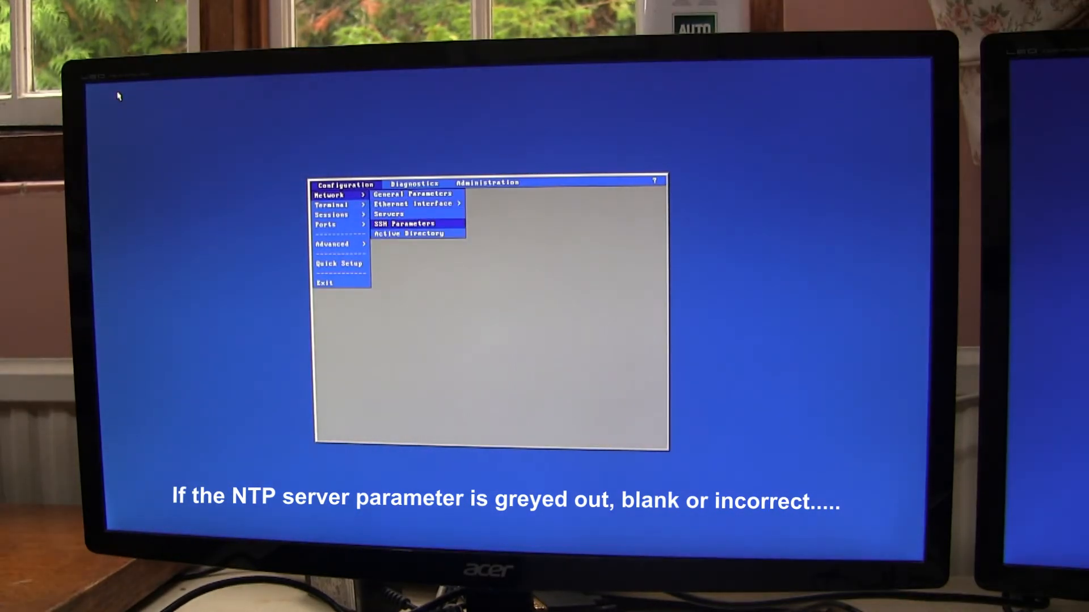
click(408, 234)
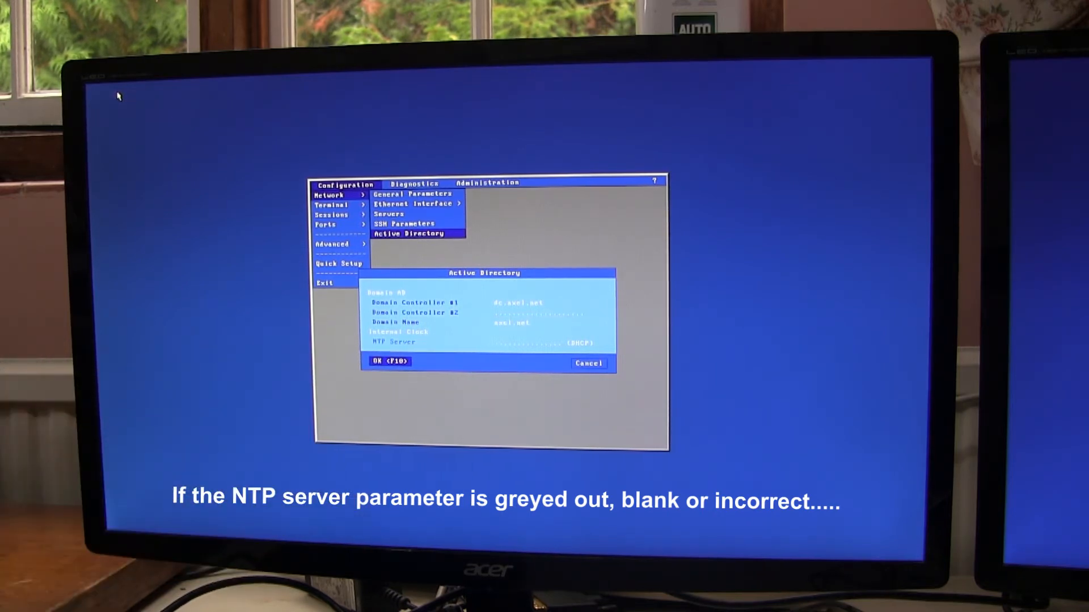
- Review the Ethernet interface's DHCP options, where NTP Server is set to Yes
click(587, 363)
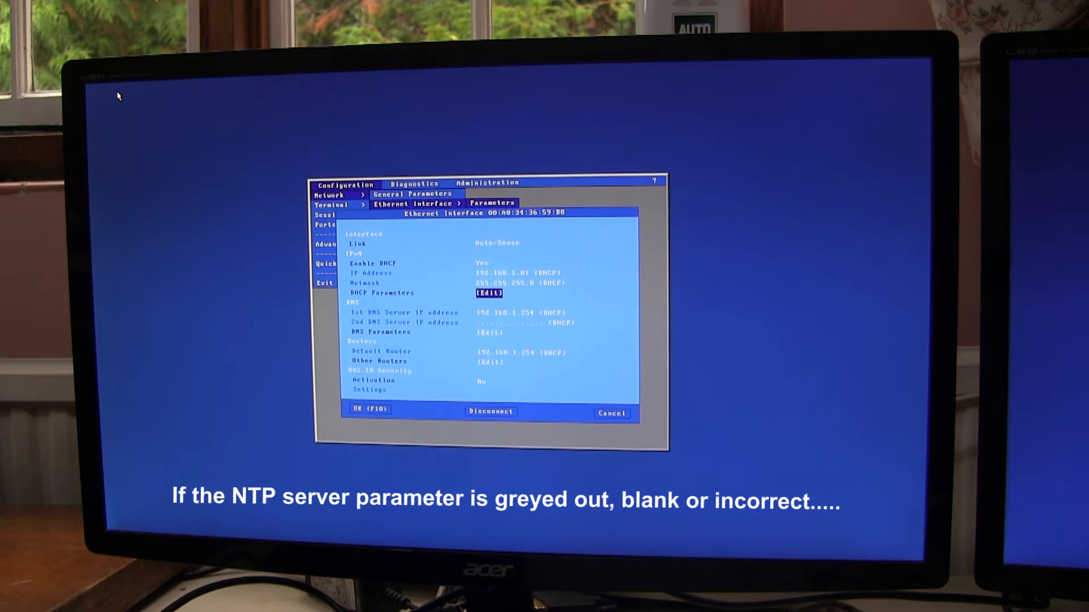
click(489, 293)
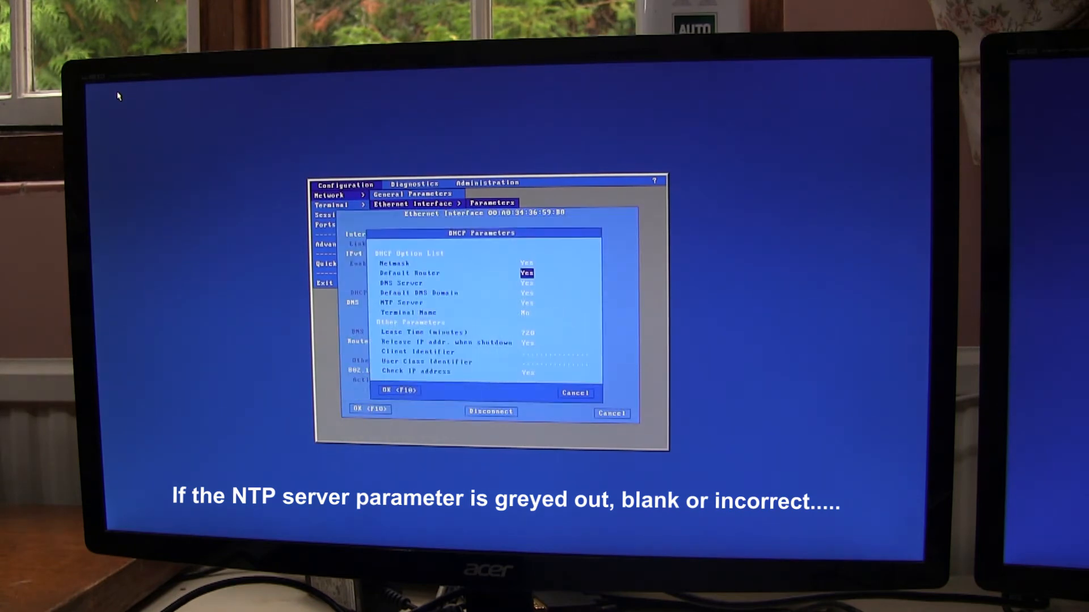
key(Down)
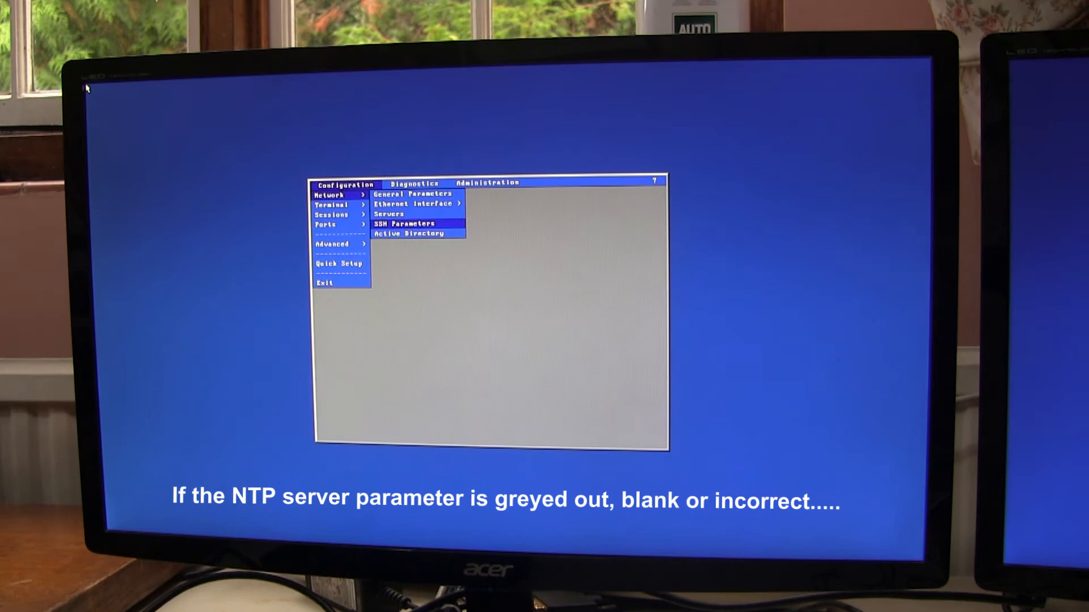
- Enter dc.axel.net as the Active Directory NTP server
click(409, 234)
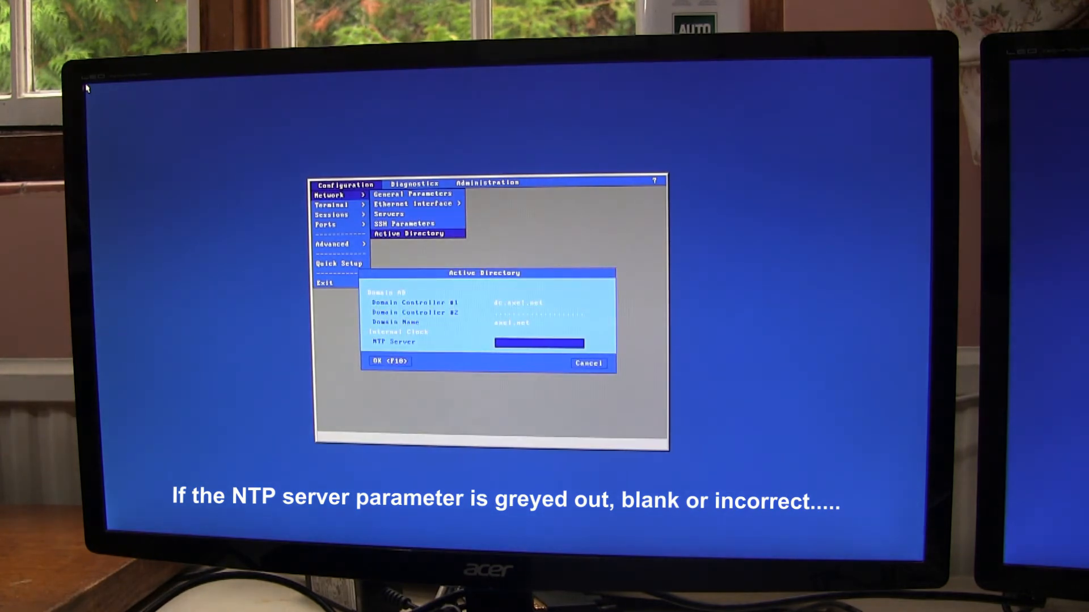
text(dc)
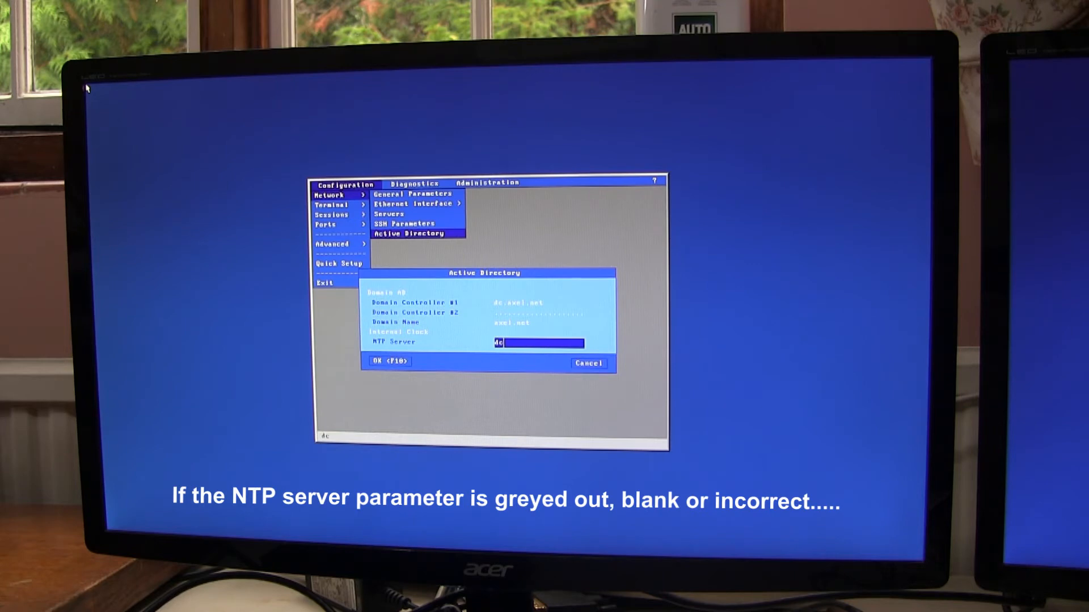
text(.axel)
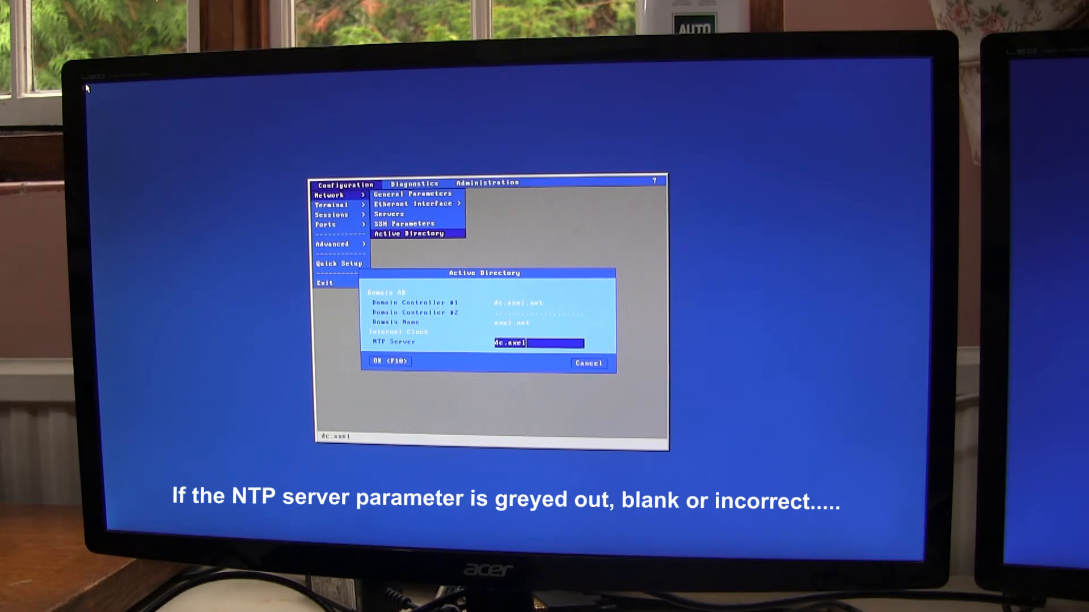
text(.net)
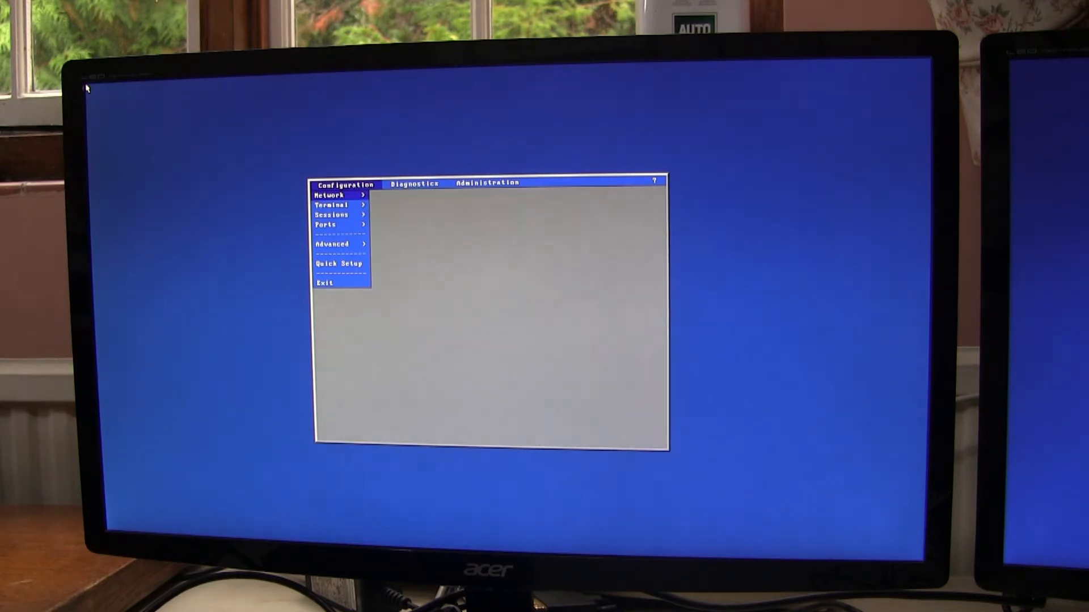
- Enter the default username 'am' in the terminal's Security settings
click(332, 205)
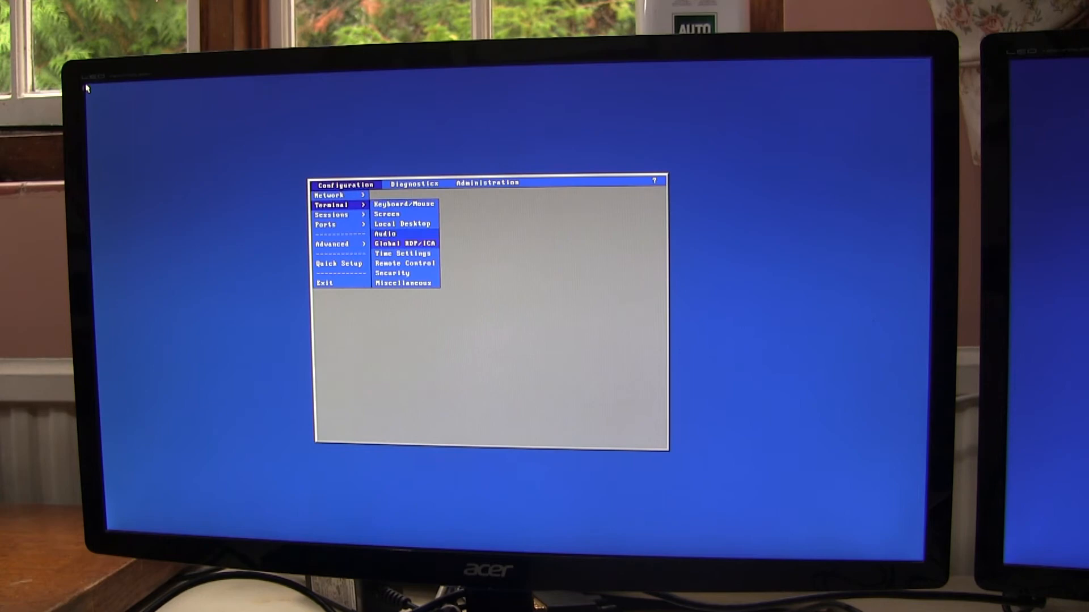
click(392, 273)
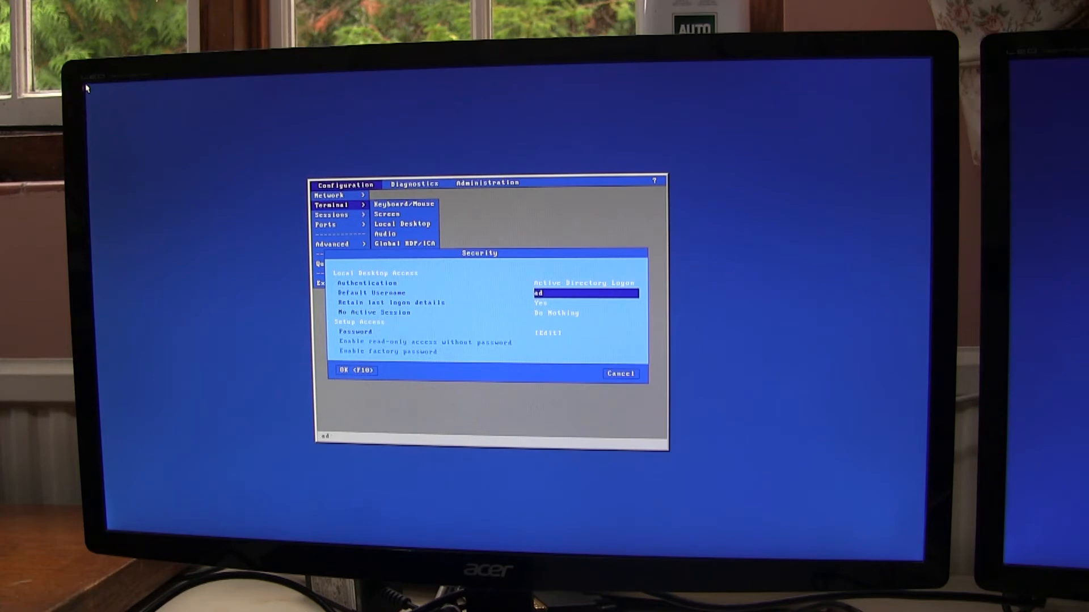
text(am)
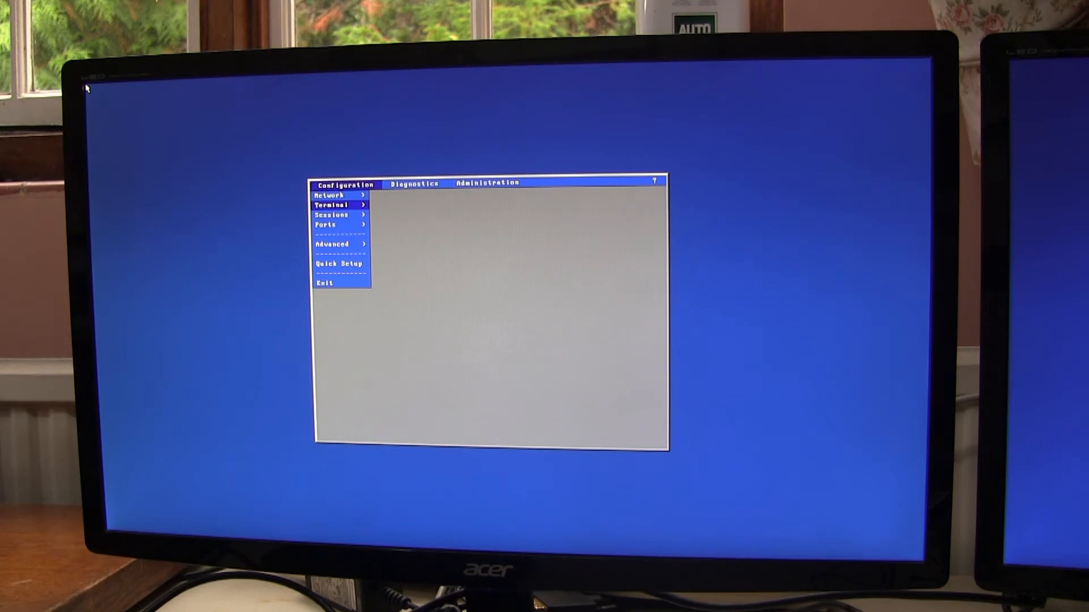
- Enable Single Sign On (Active Directory) in the RemoteApp Desktop session's authentication settings
click(332, 216)
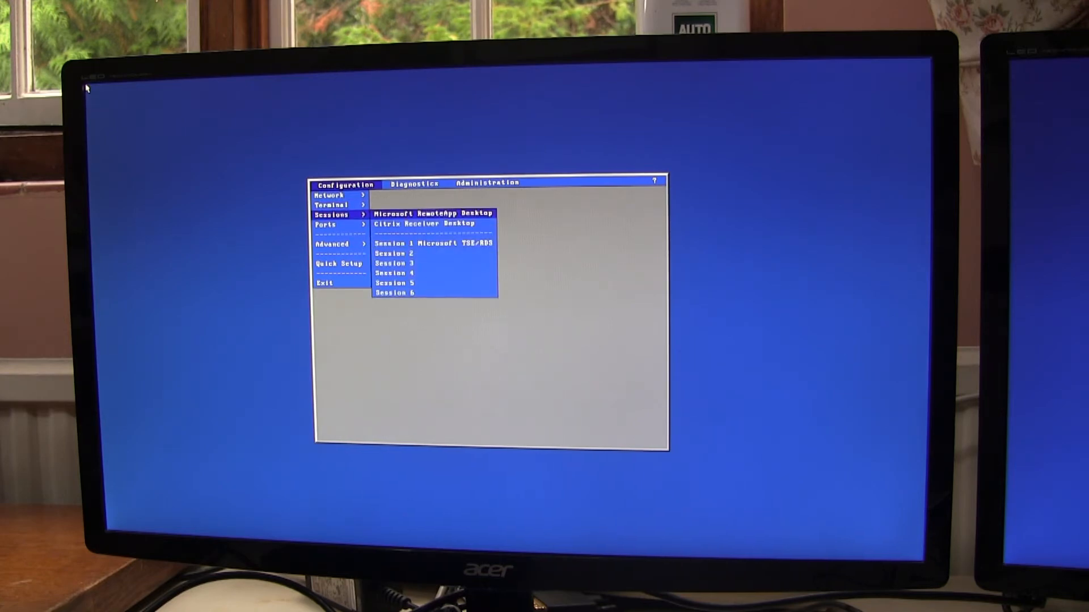
click(432, 242)
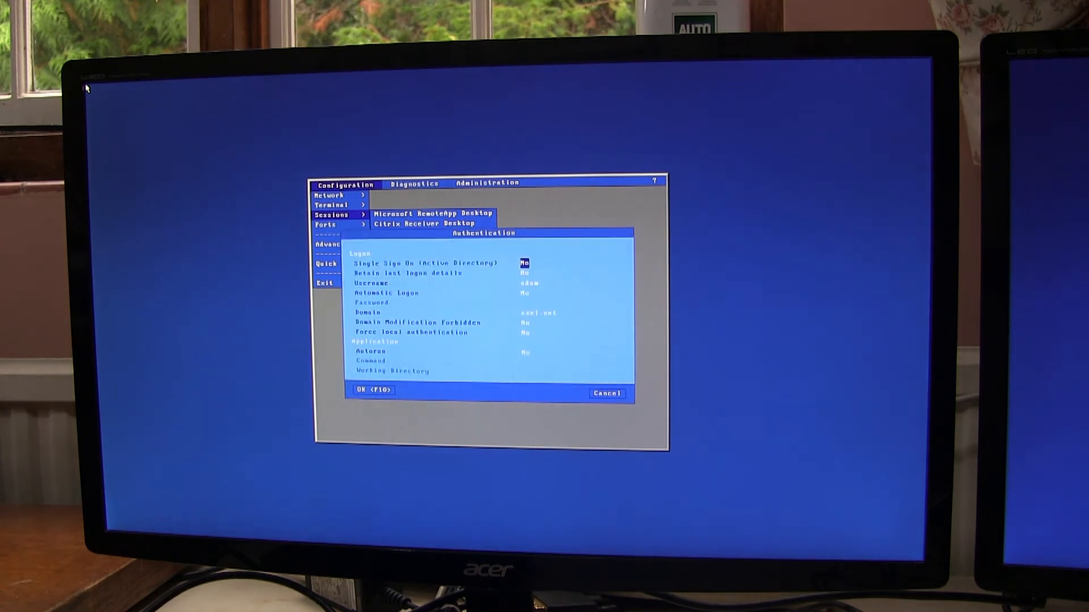
click(523, 263)
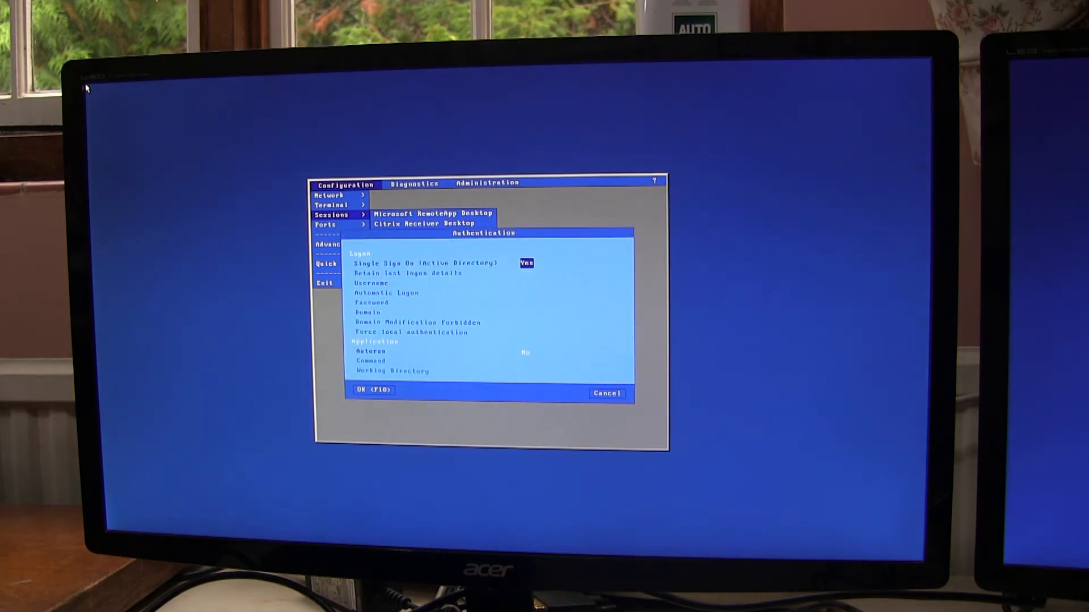
click(525, 352)
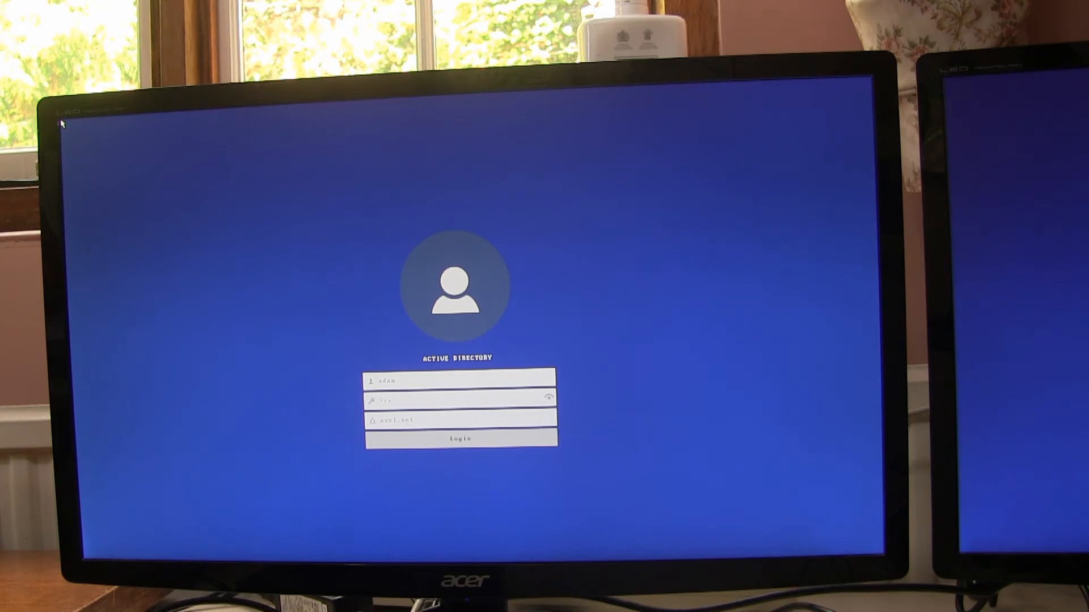
- Log on through Active Directory, acknowledge the expired-password message, and submit the new password
click(460, 438)
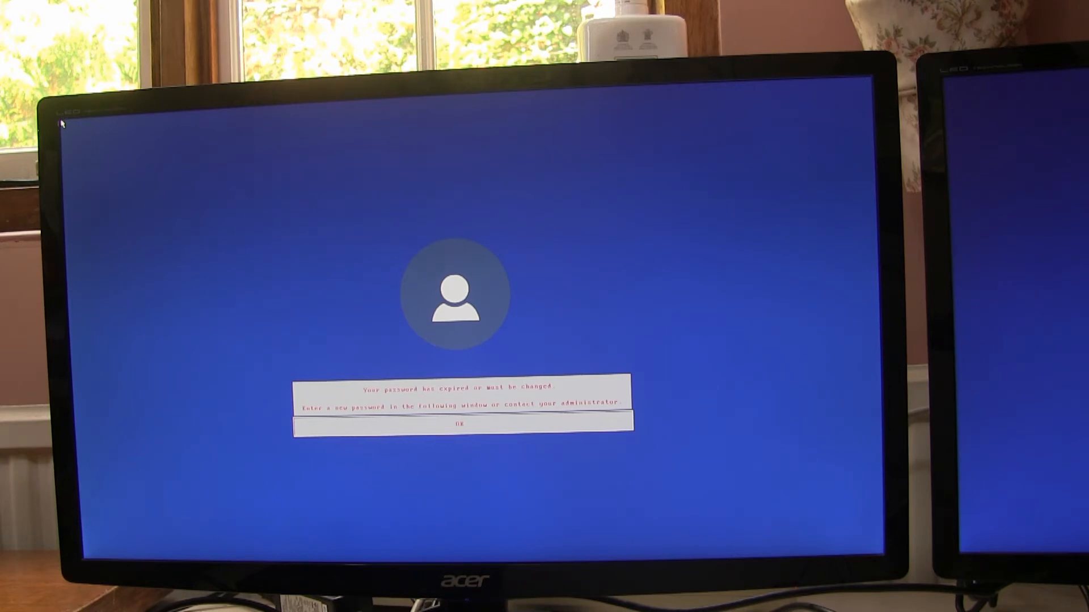
click(460, 424)
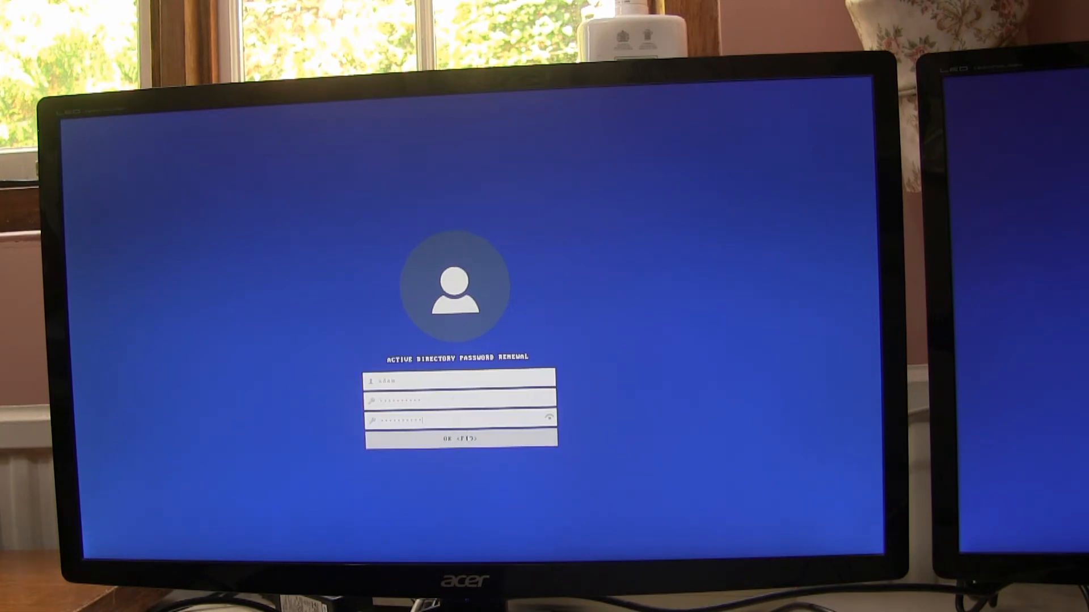
click(460, 438)
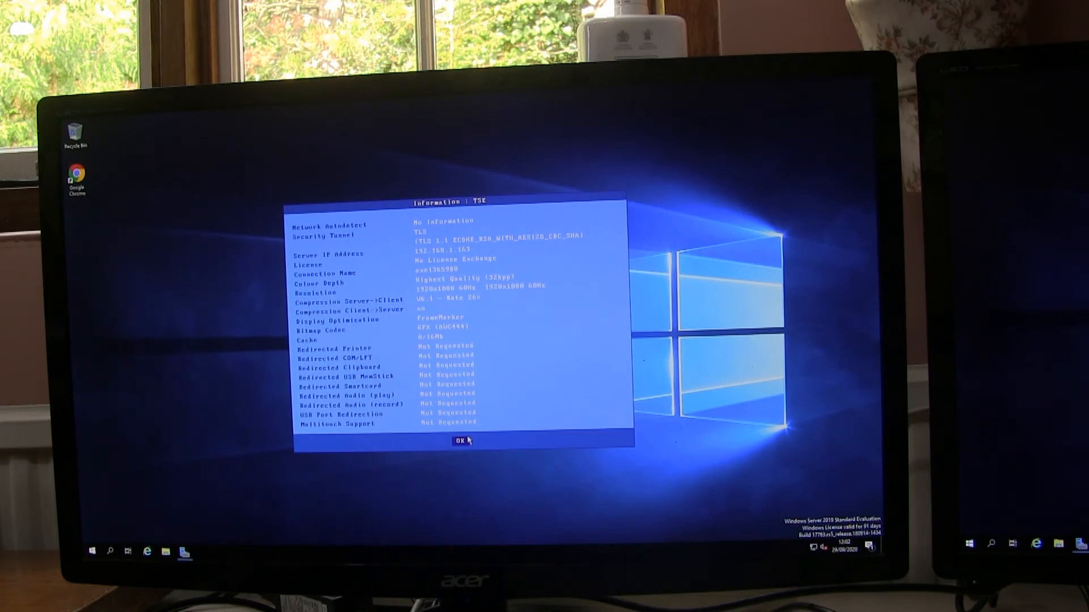
- Dismiss the Information: TSE connection summary dialog
click(460, 440)
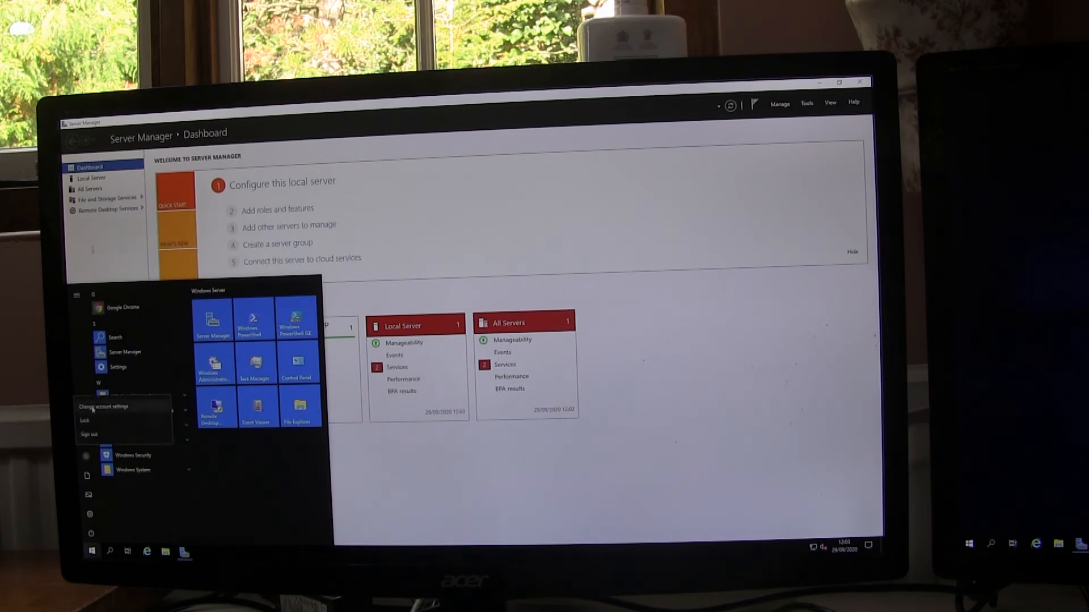
- Sign out of Windows and log the domain user off the Axel terminal
click(89, 435)
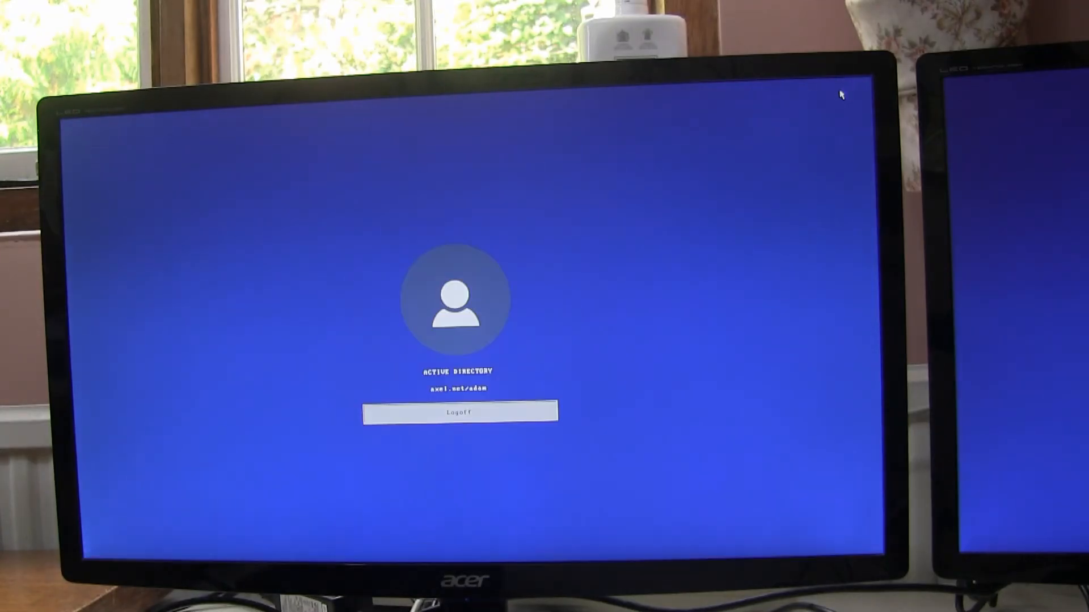
click(460, 412)
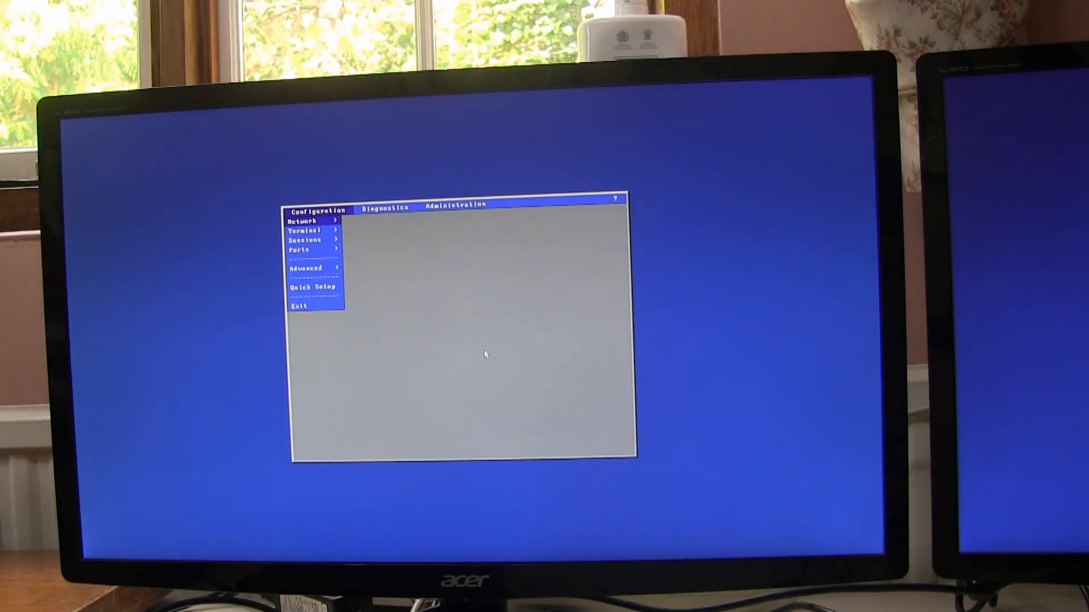
click(303, 229)
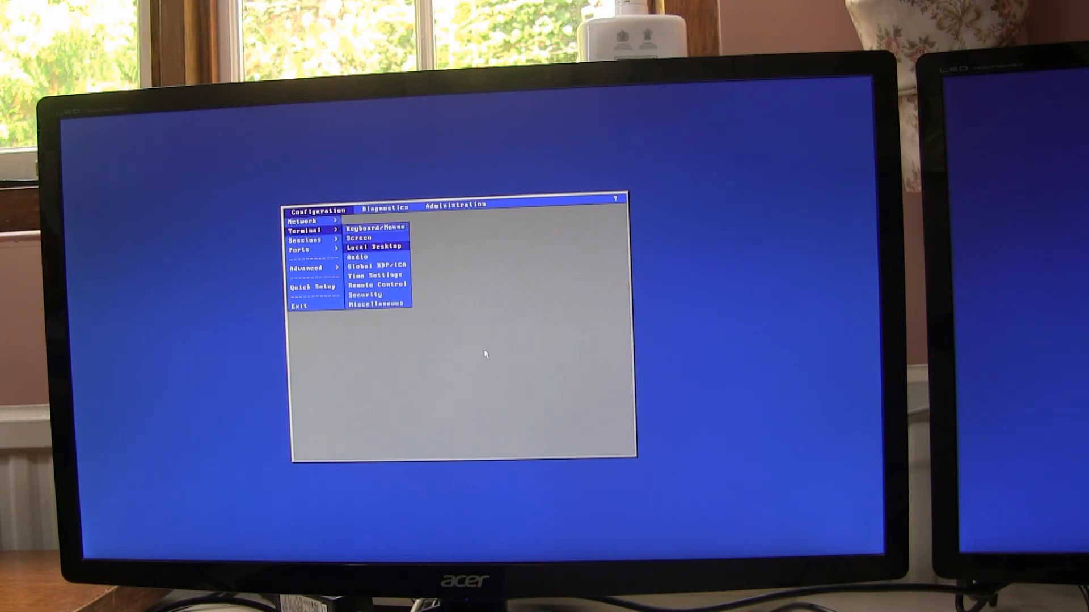
click(364, 294)
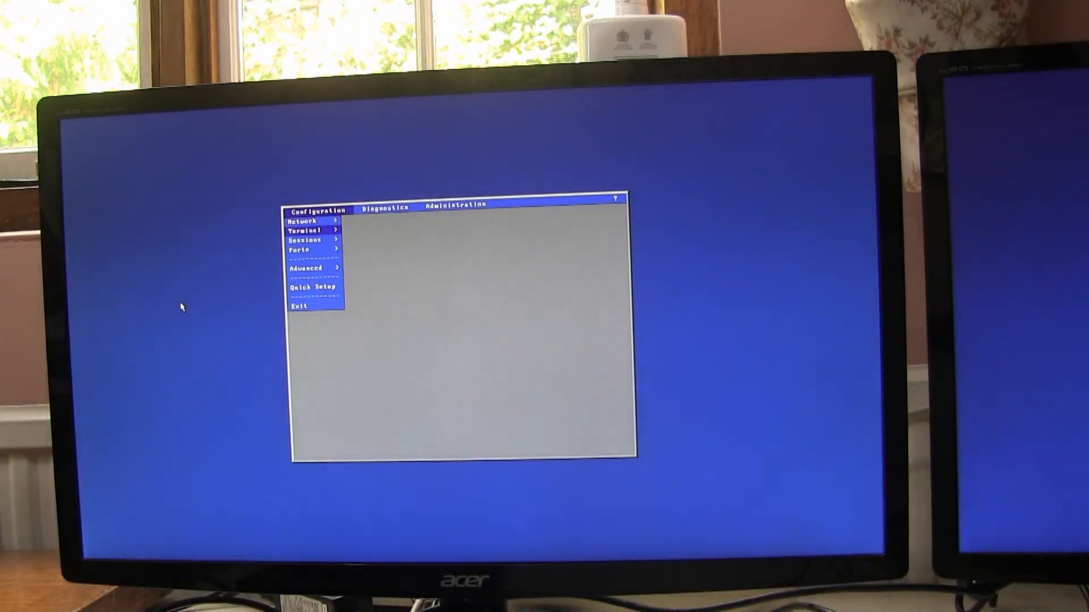
- Pick a Minimum Security Level in the RemoteApp session's Additional Parameters
click(302, 240)
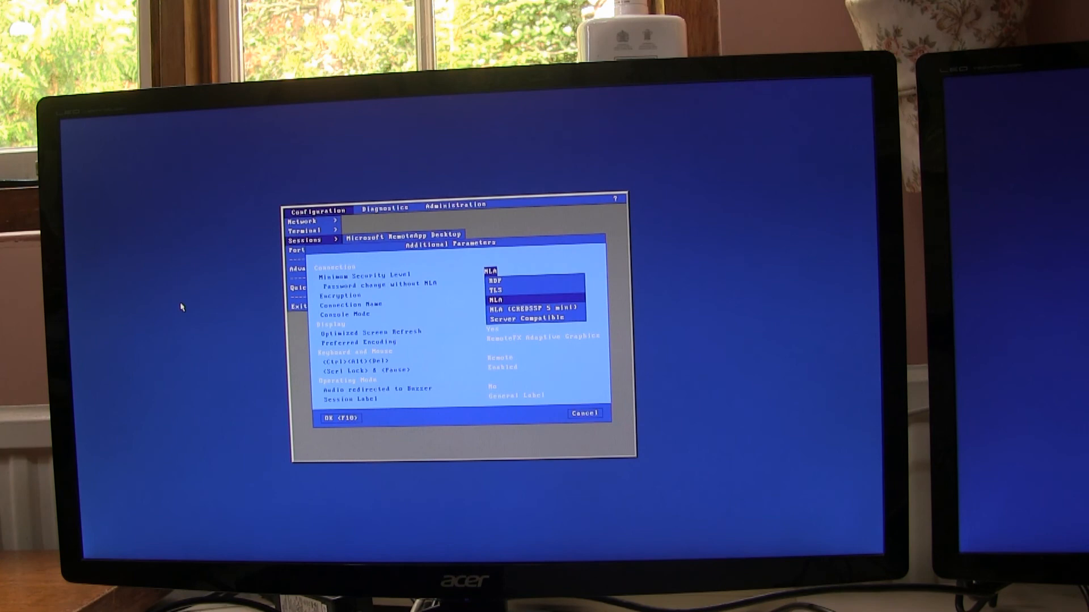
click(489, 271)
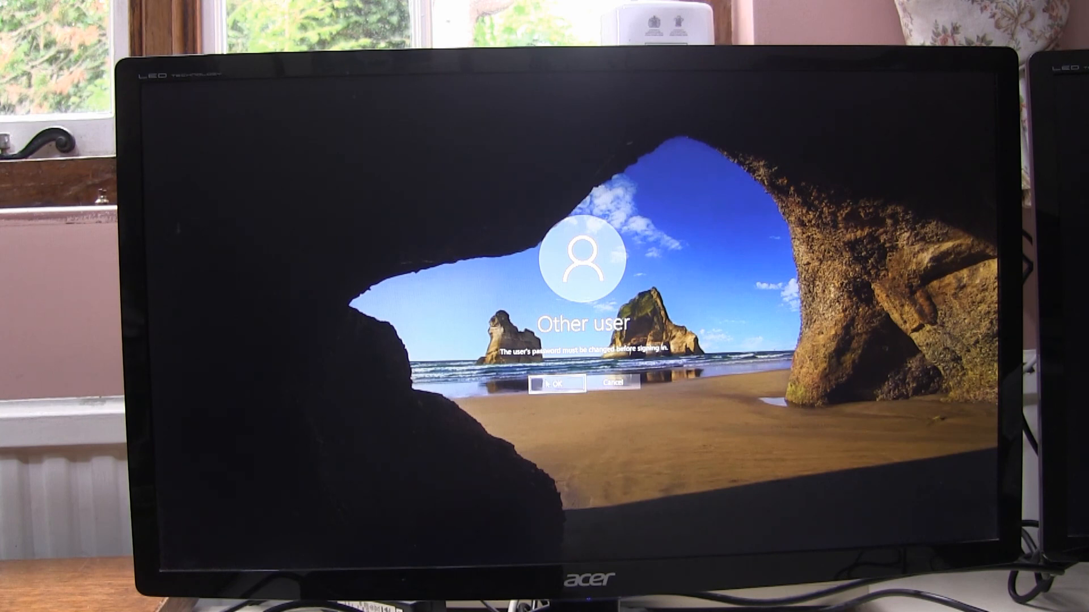
- Agree to change the expired password, then confirm the 'password has been changed' message
click(556, 383)
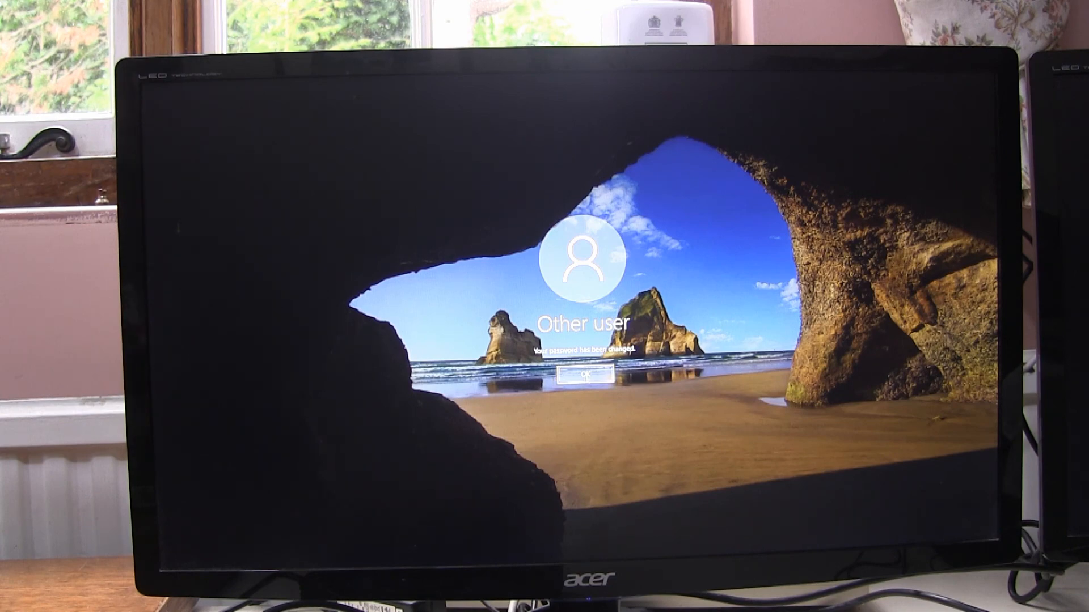
click(584, 380)
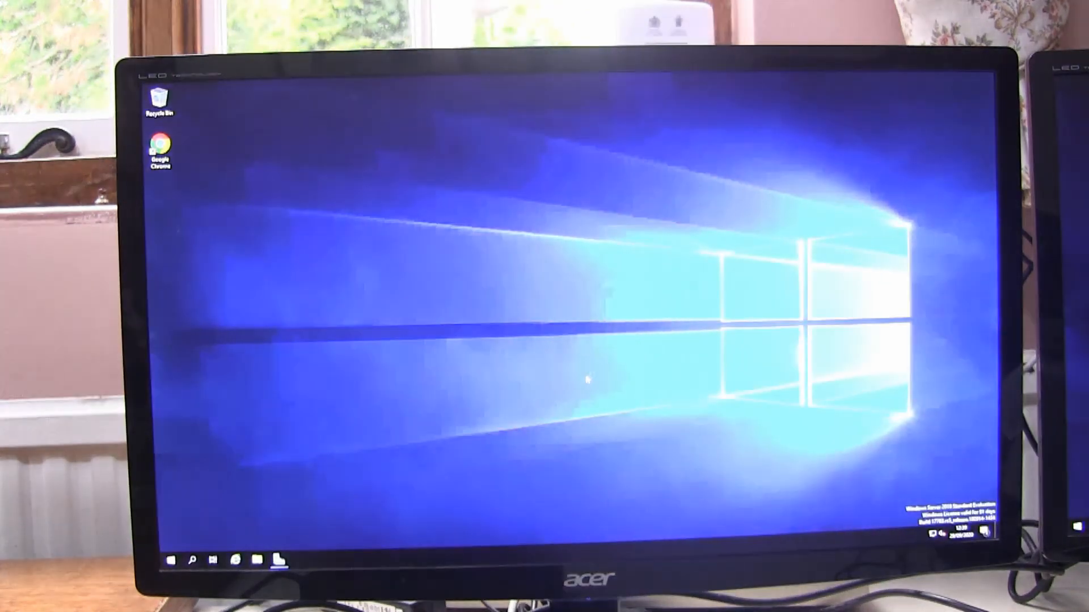